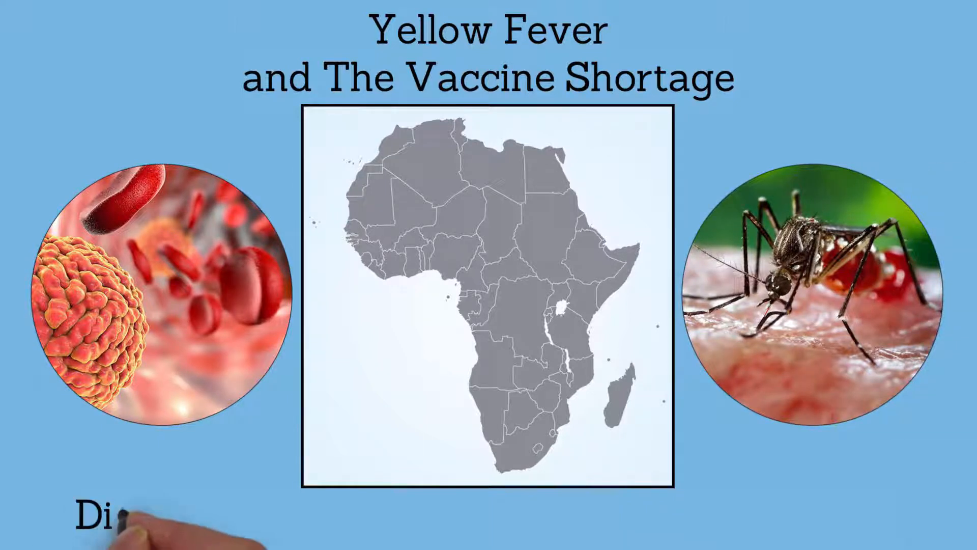
pyautogui.write('Disease, carried by Ae')
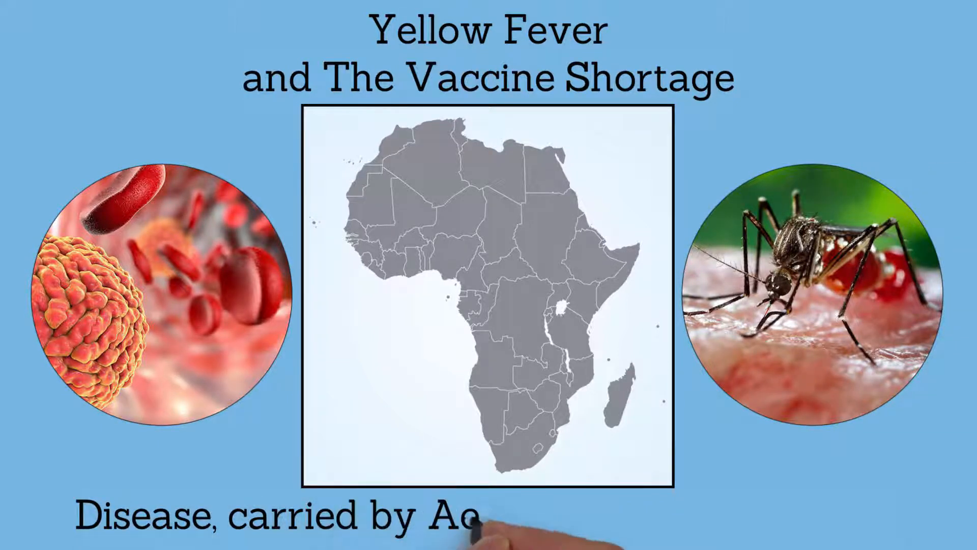